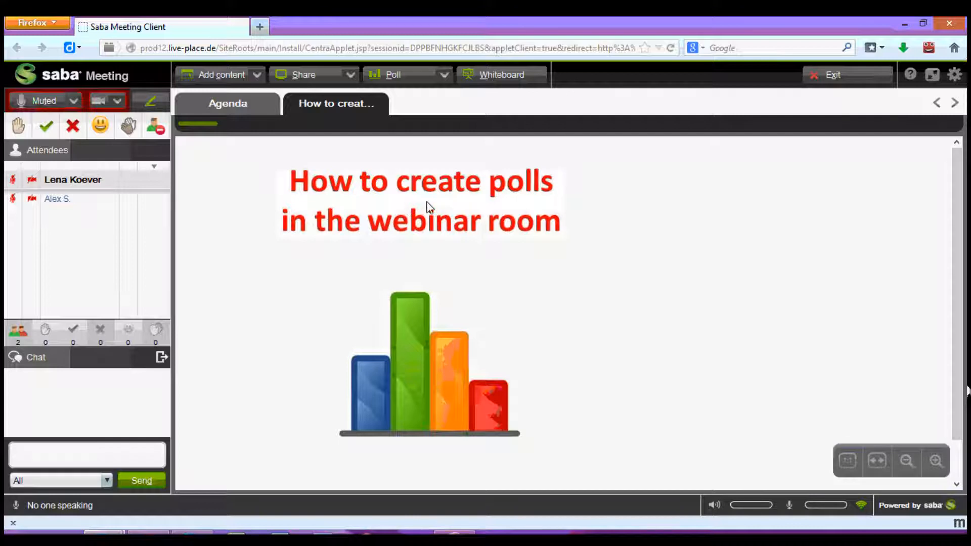
pyautogui.moveTo(551, 203)
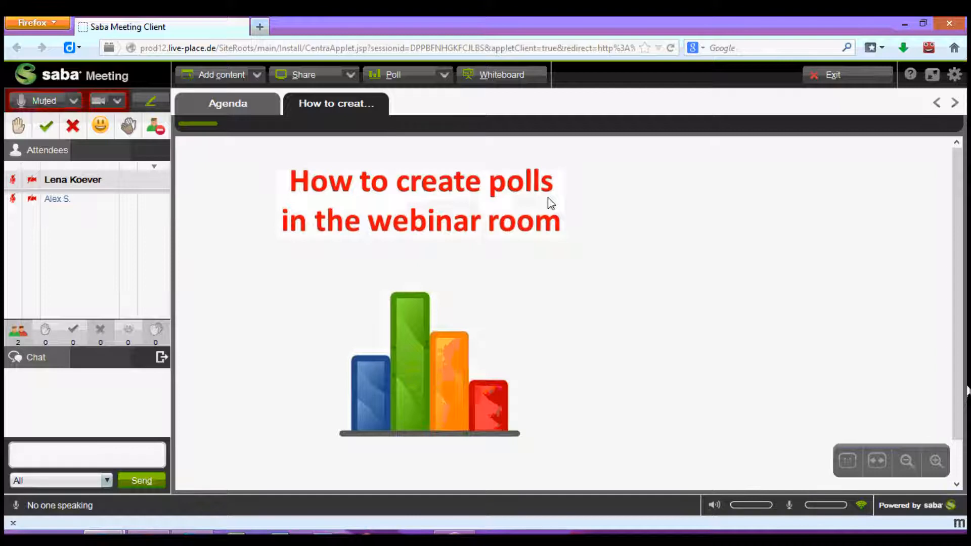
# Write the poll 'What is your favourite season?' with Fall, Winter, Spring, Summer, then save and show it live
pyautogui.click(393, 74)
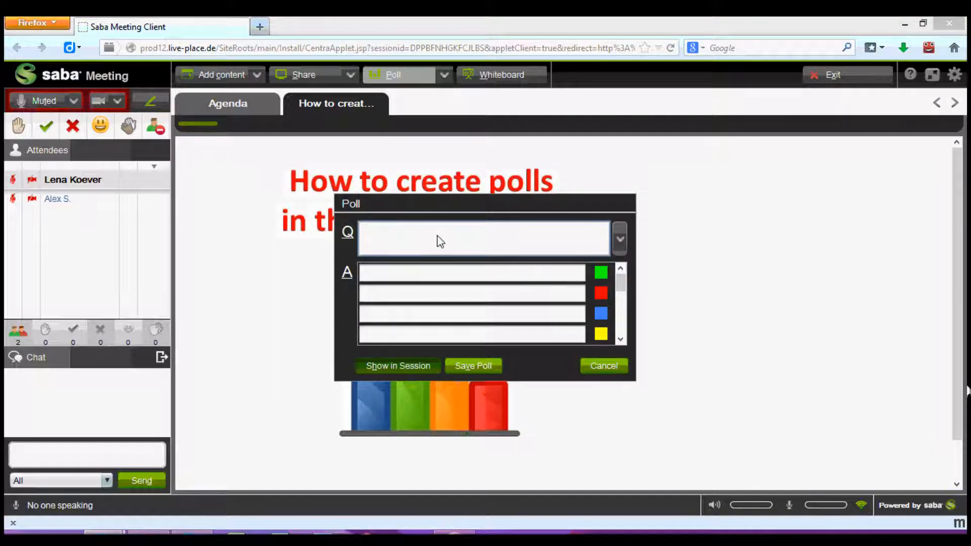
pyautogui.write('What is')
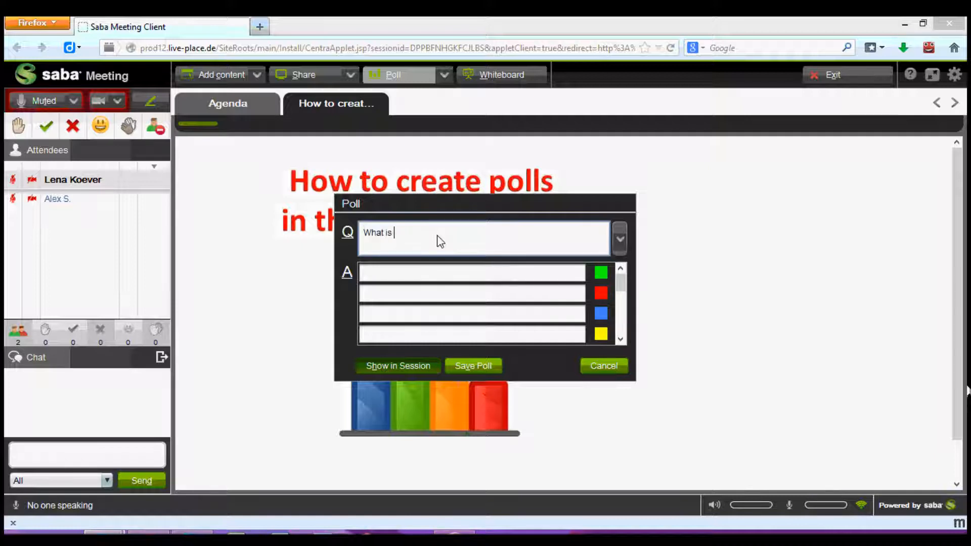
pyautogui.write('your favourite season?')
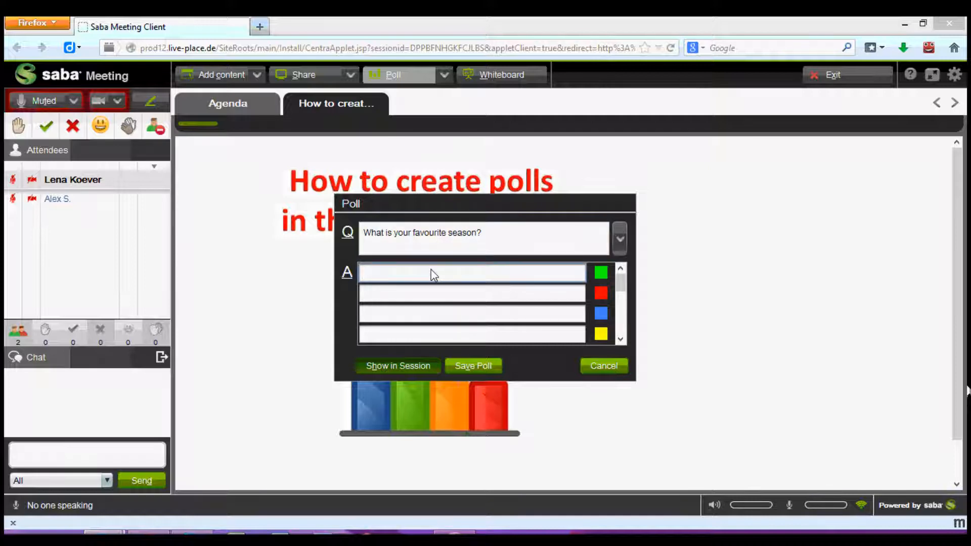
pyautogui.write('Fall')
pyautogui.click(472, 335)
pyautogui.write('Summer')
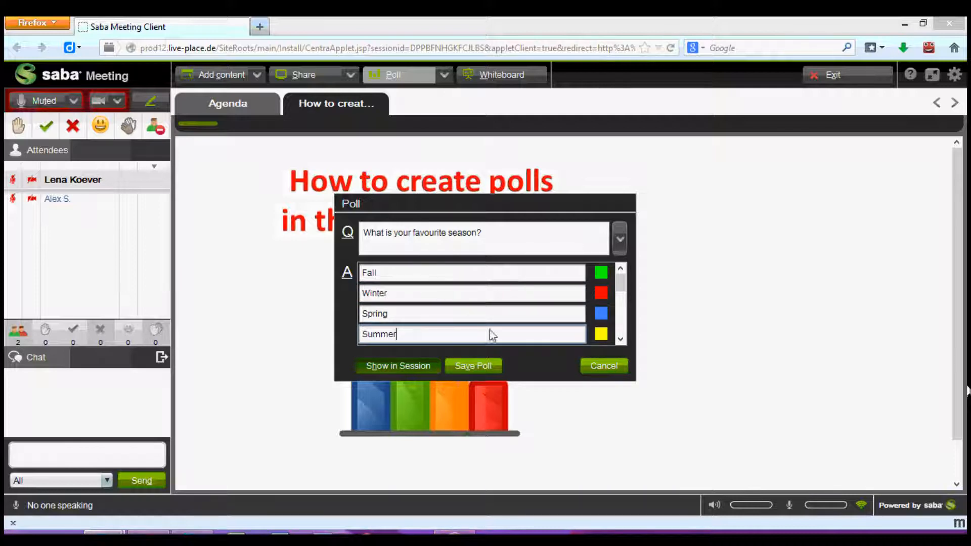
pyautogui.click(472, 365)
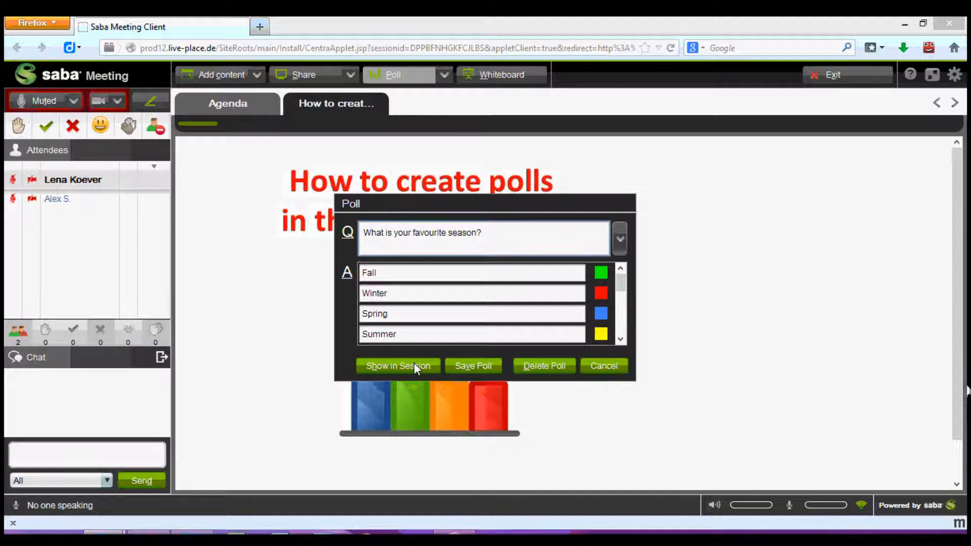
pyautogui.click(397, 365)
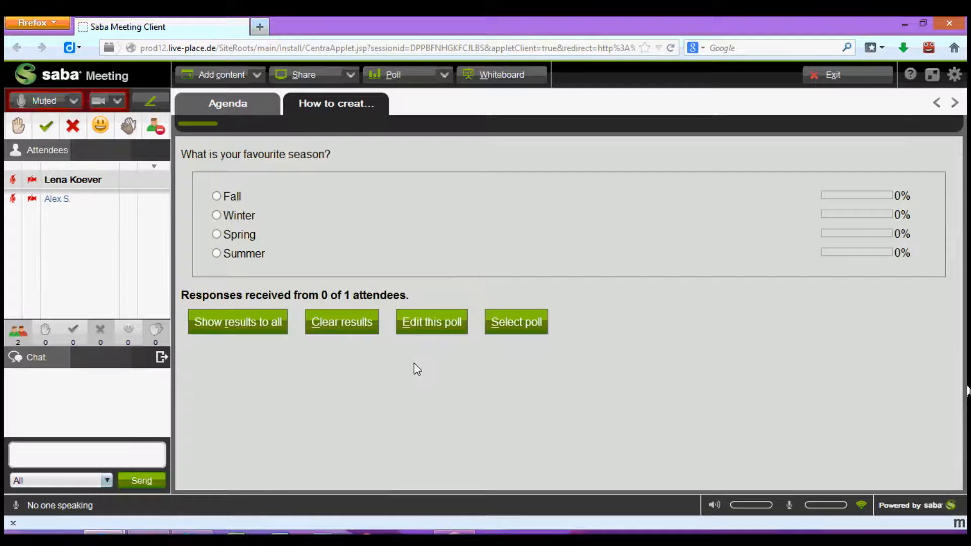
pyautogui.moveTo(322, 166)
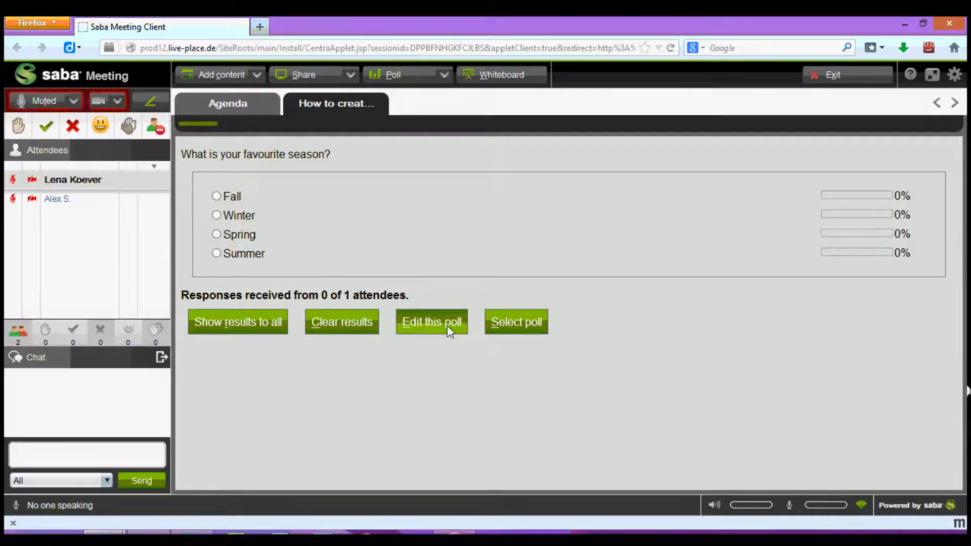
pyautogui.moveTo(516, 322)
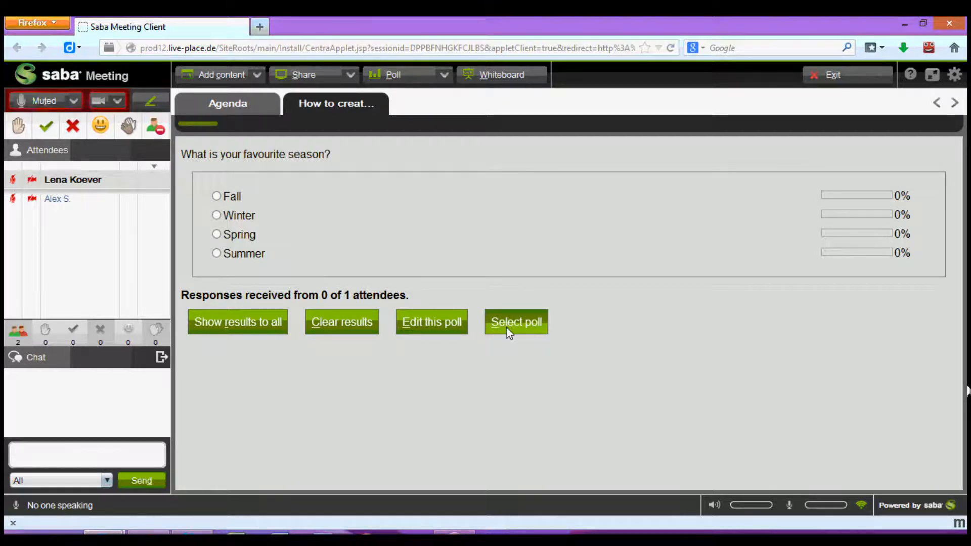
pyautogui.moveTo(471, 259)
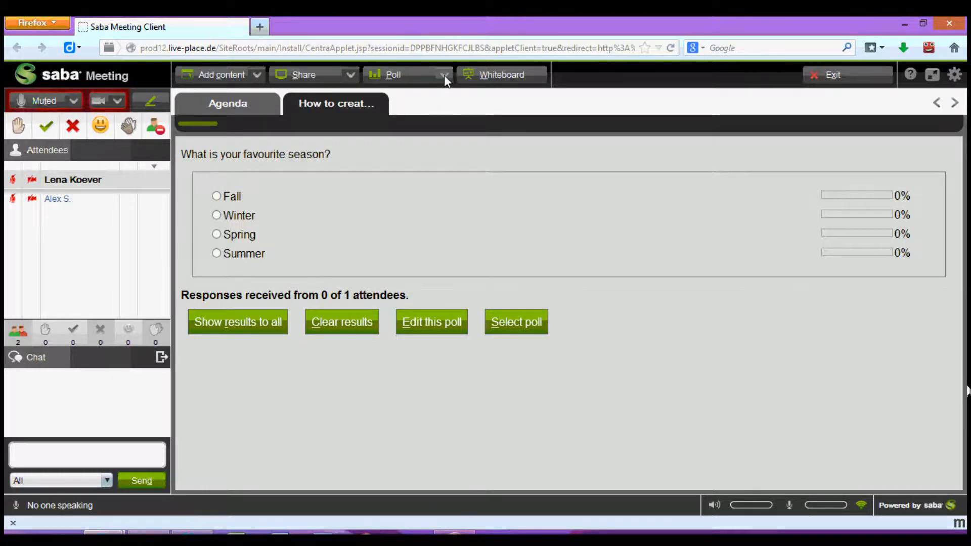
# Open the Poll dropdown listing the five saved polls while the season poll stays live
pyautogui.click(443, 74)
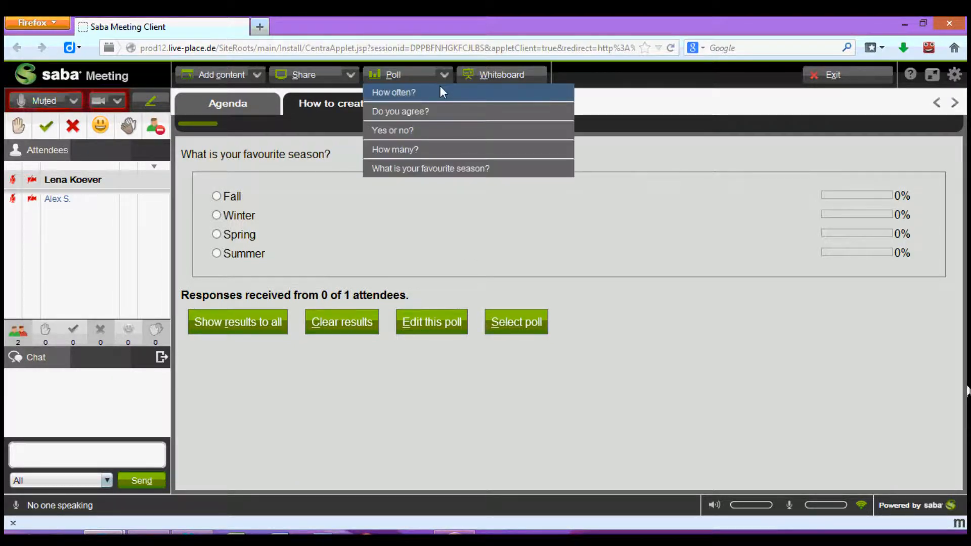
pyautogui.moveTo(440, 151)
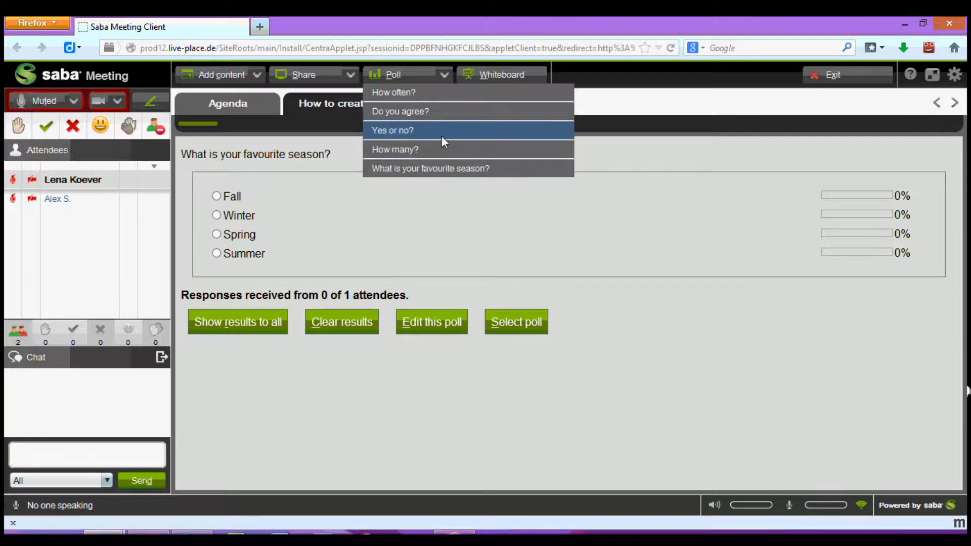
pyautogui.moveTo(435, 149)
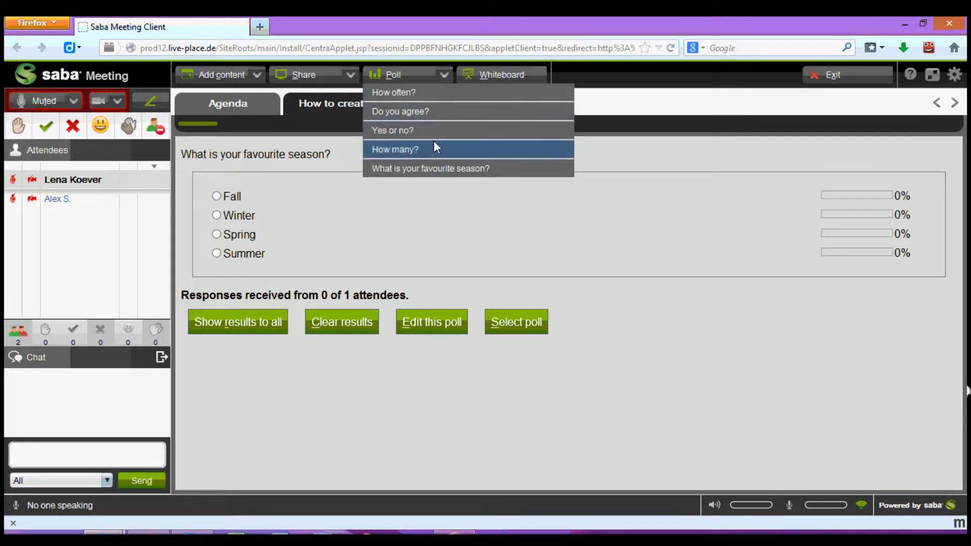
pyautogui.moveTo(414, 115)
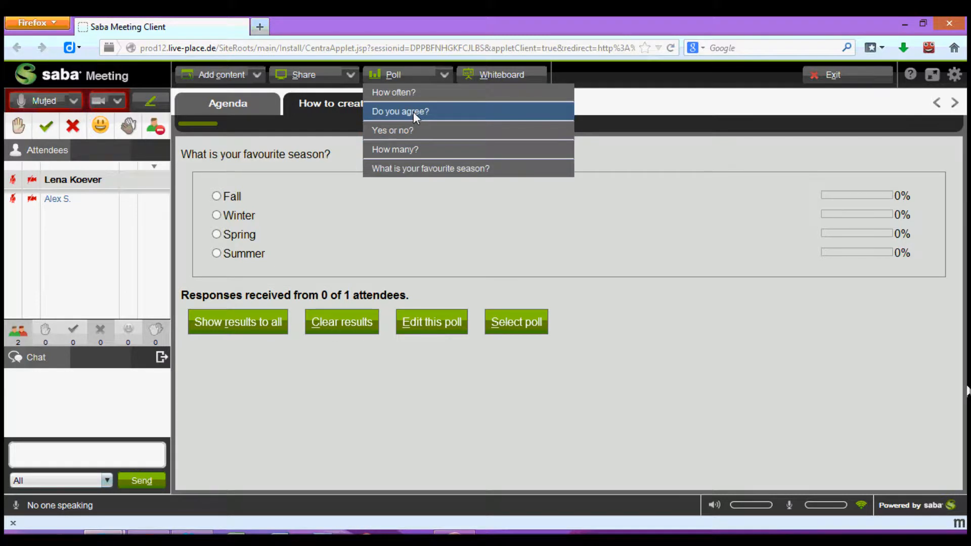
# Show the 'Do you agree?' poll live, then reopen the saved-polls list
pyautogui.click(400, 111)
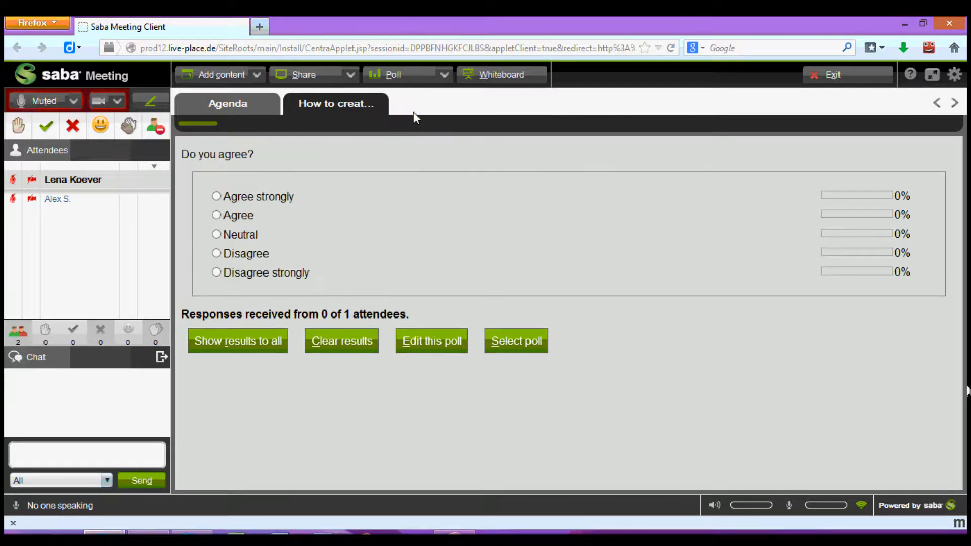
pyautogui.moveTo(294, 273)
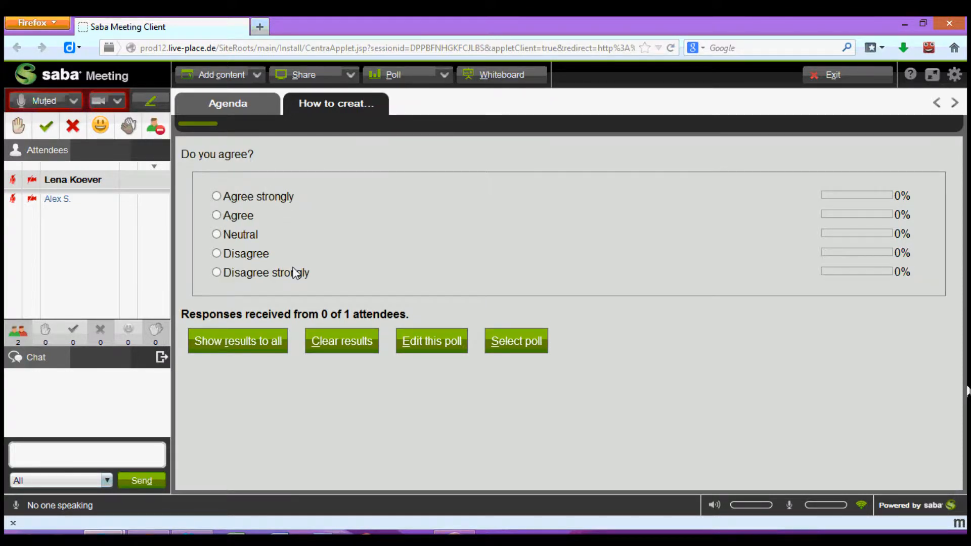
pyautogui.click(443, 74)
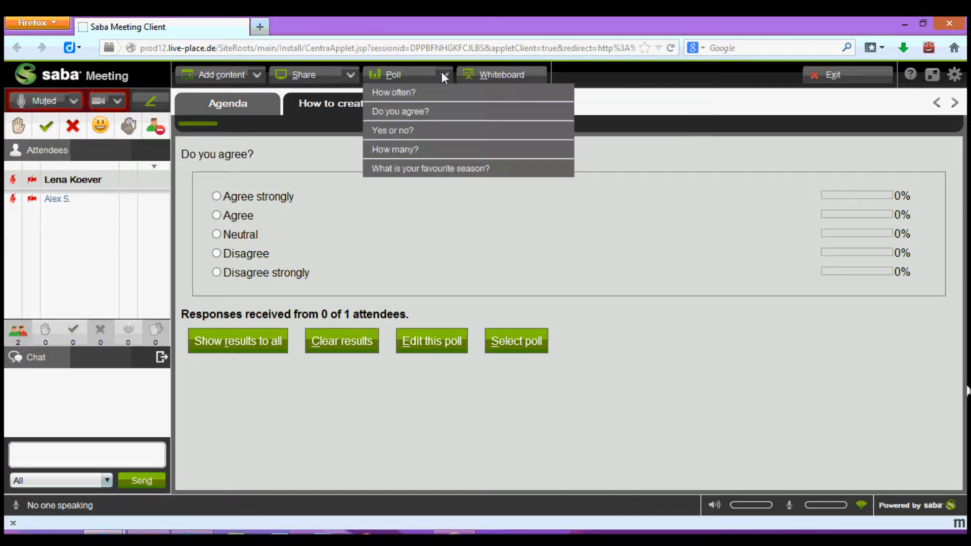
pyautogui.moveTo(440, 169)
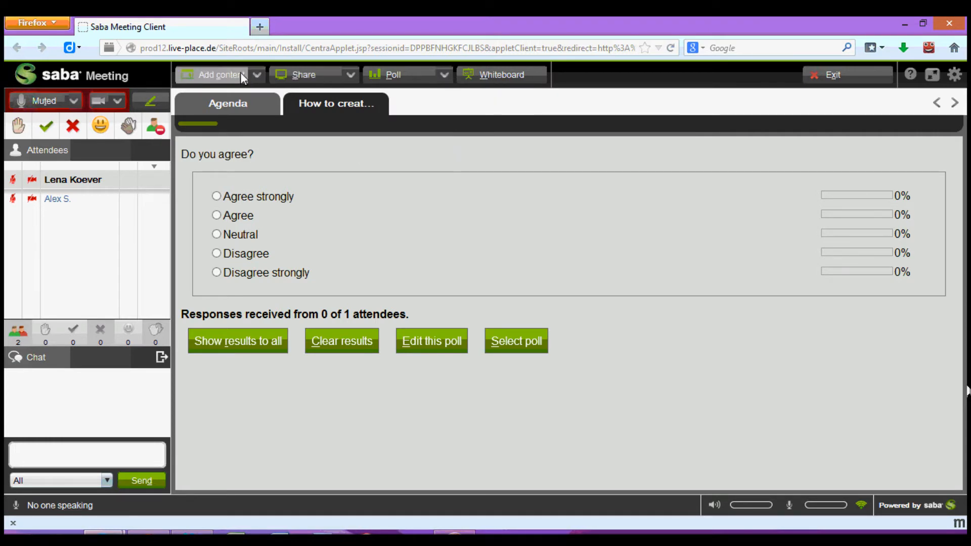
pyautogui.moveTo(501, 74)
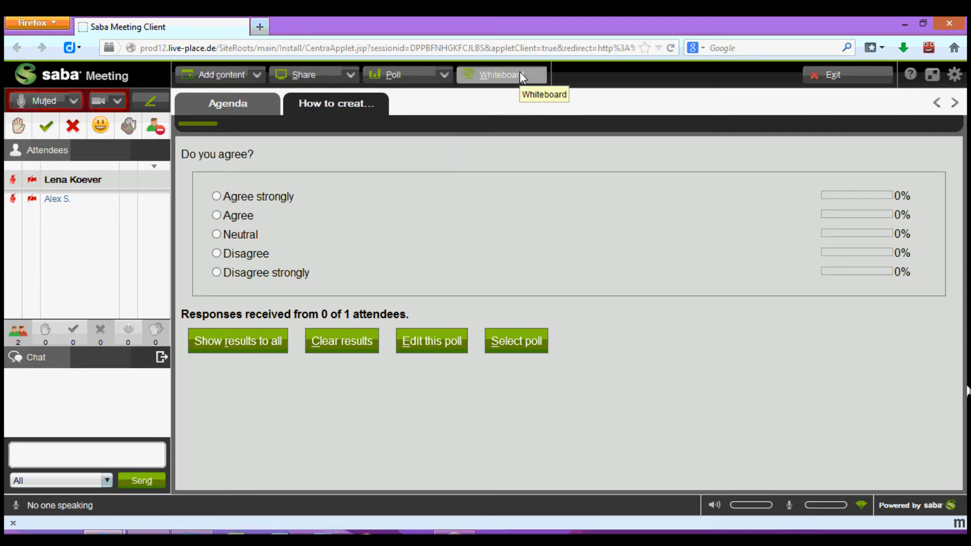